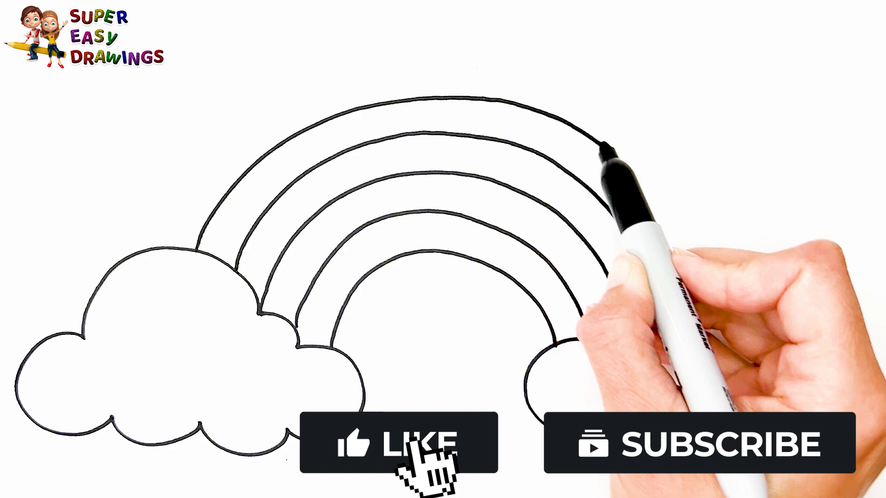
Draw two wider outer rainbow arcs spanning both clouds and complete the right cloud's outline
click(396, 444)
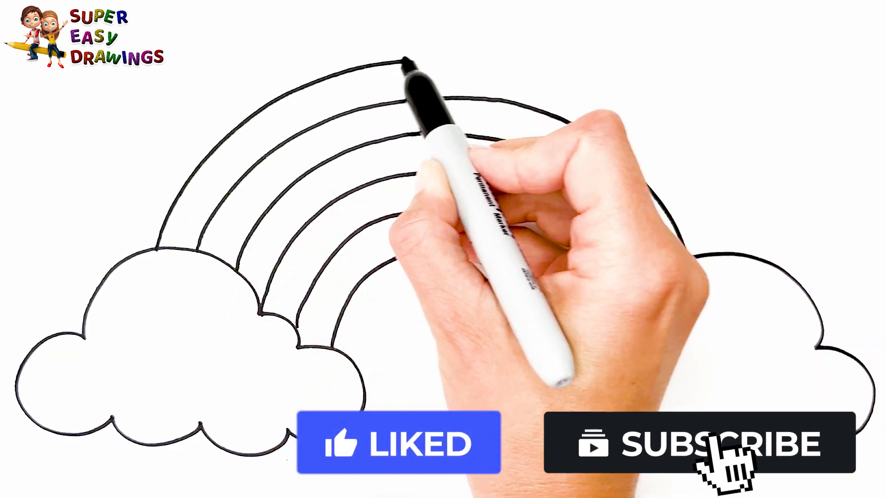
click(701, 444)
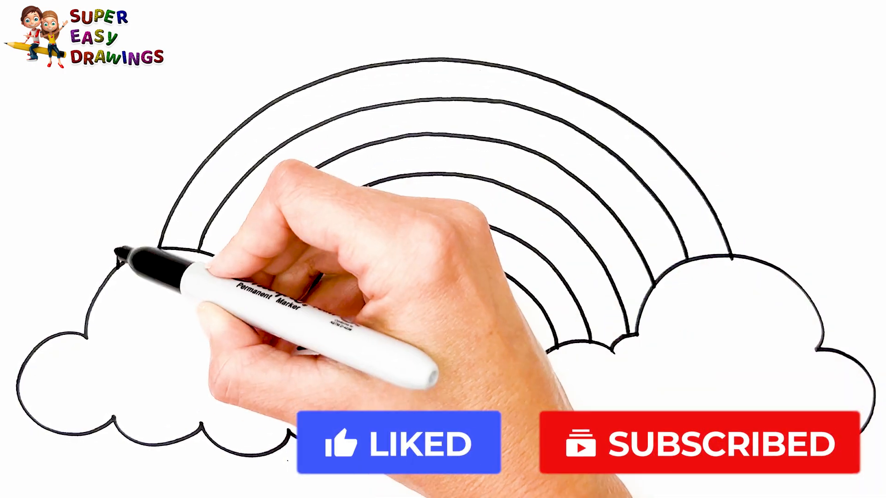